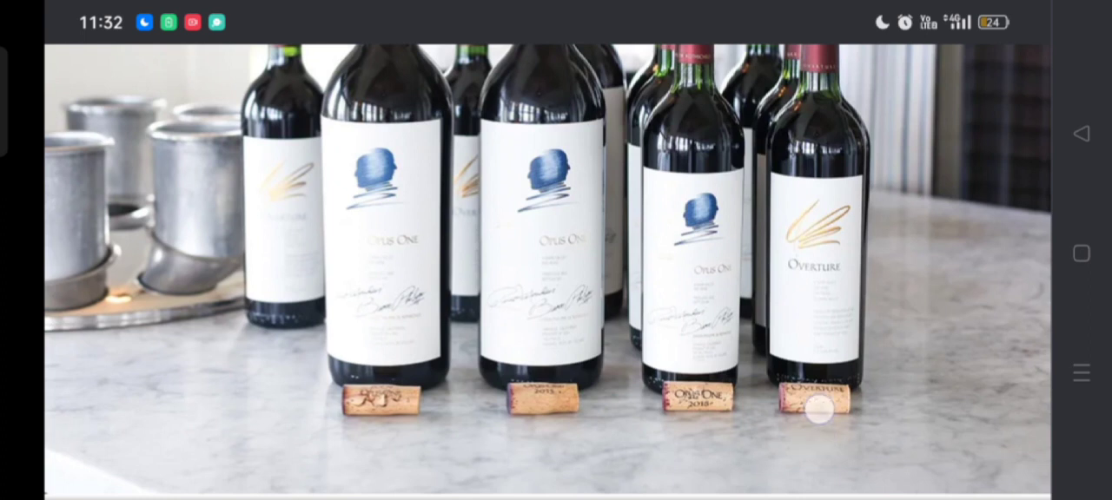
scroll(down, 3)
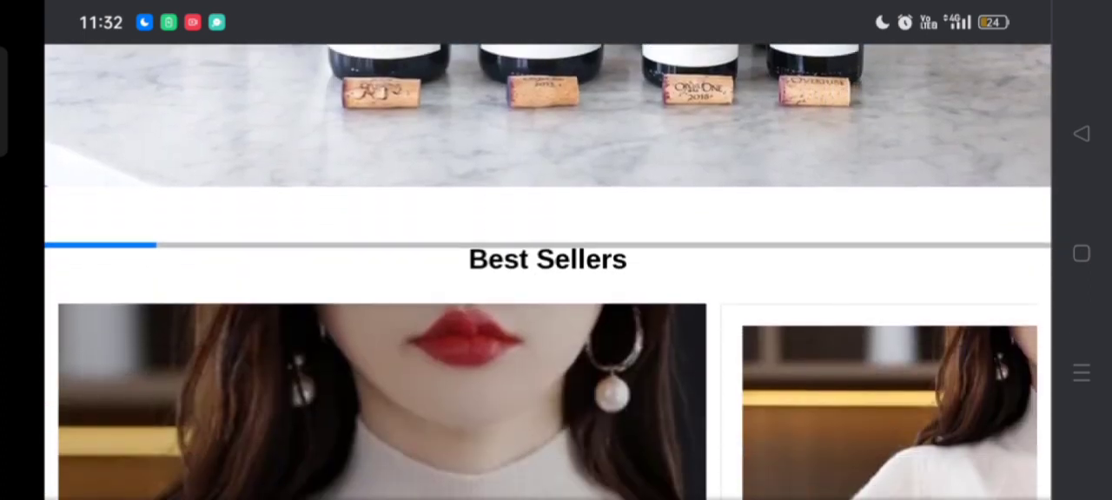
scroll(up, 3)
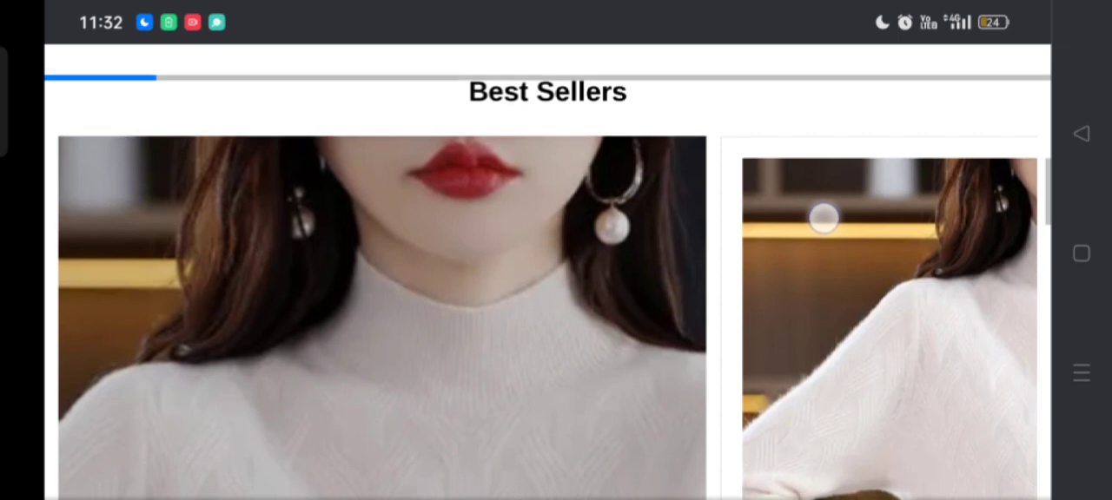
scroll(down, 3)
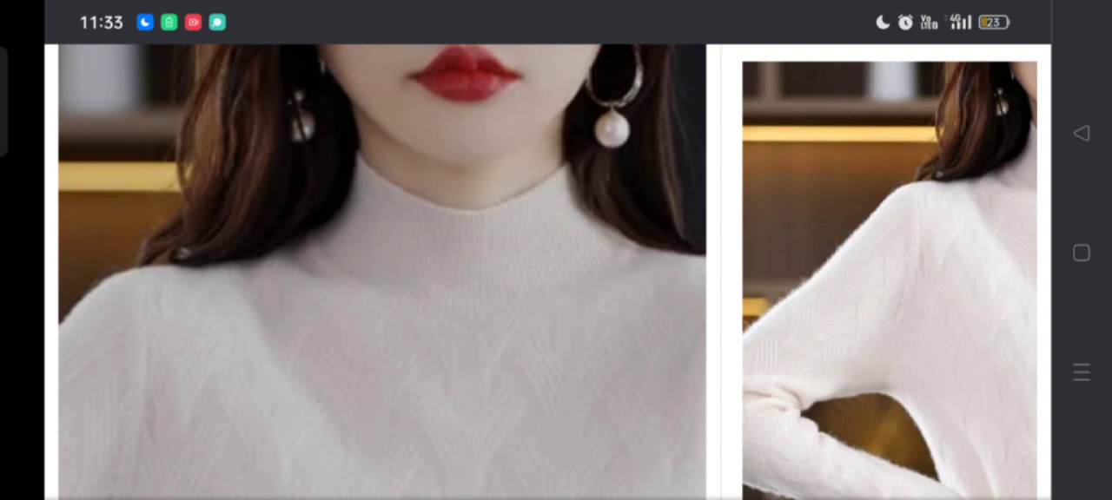
scroll(down, 3)
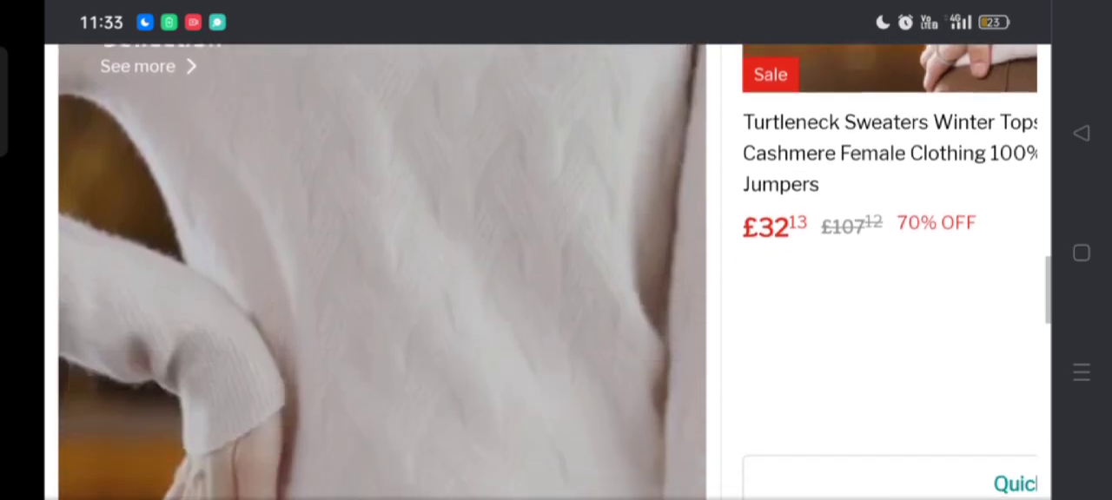
scroll(down, 3)
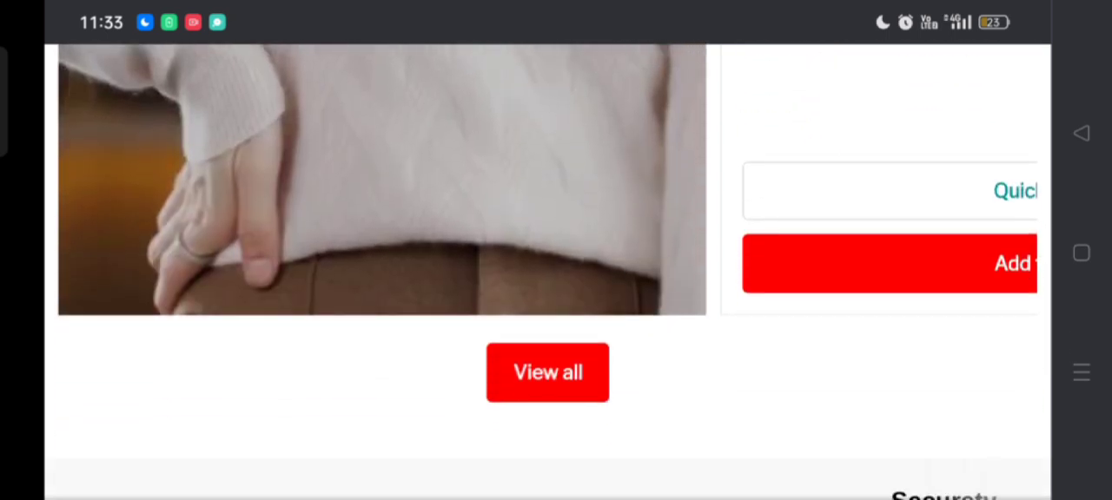
scroll(down, 3)
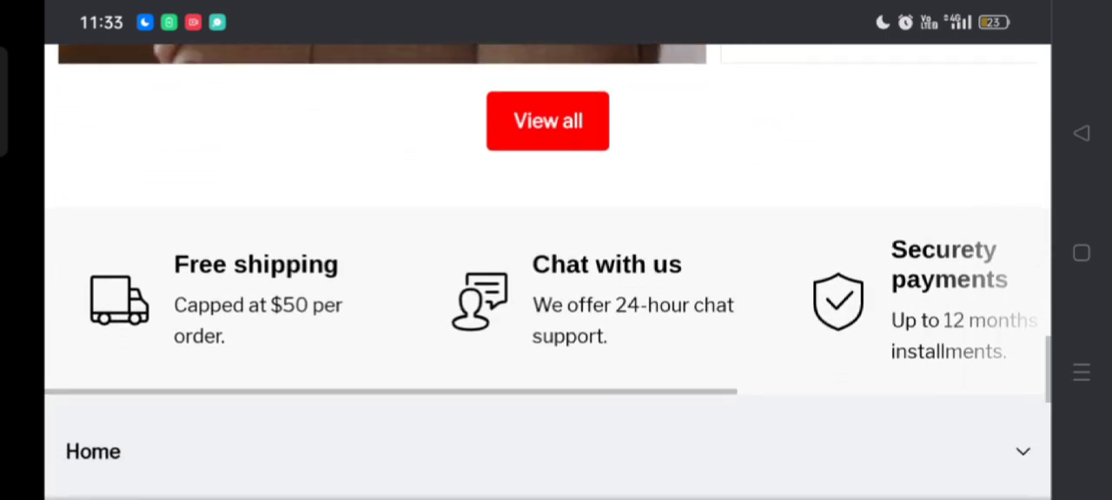
scroll(down, 3)
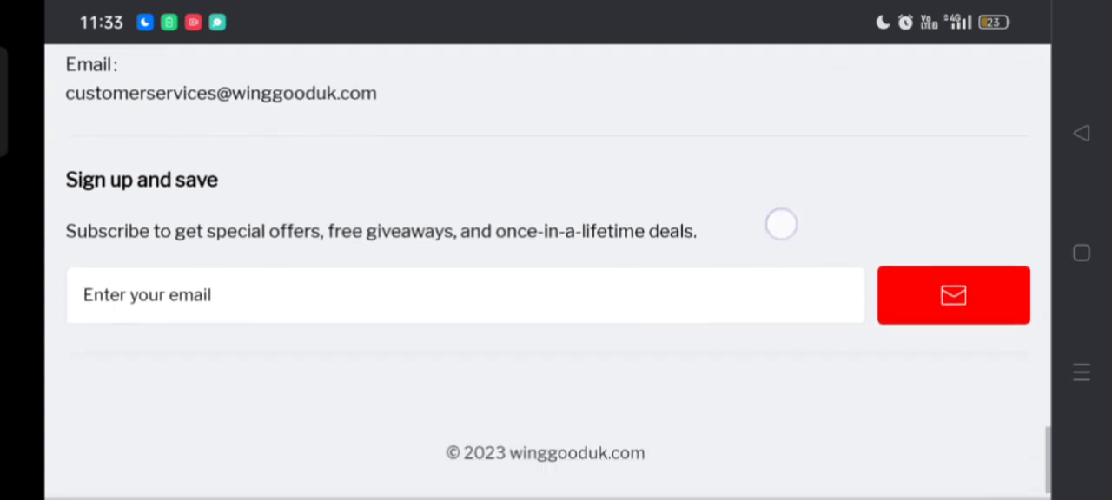
scroll(up, 3)
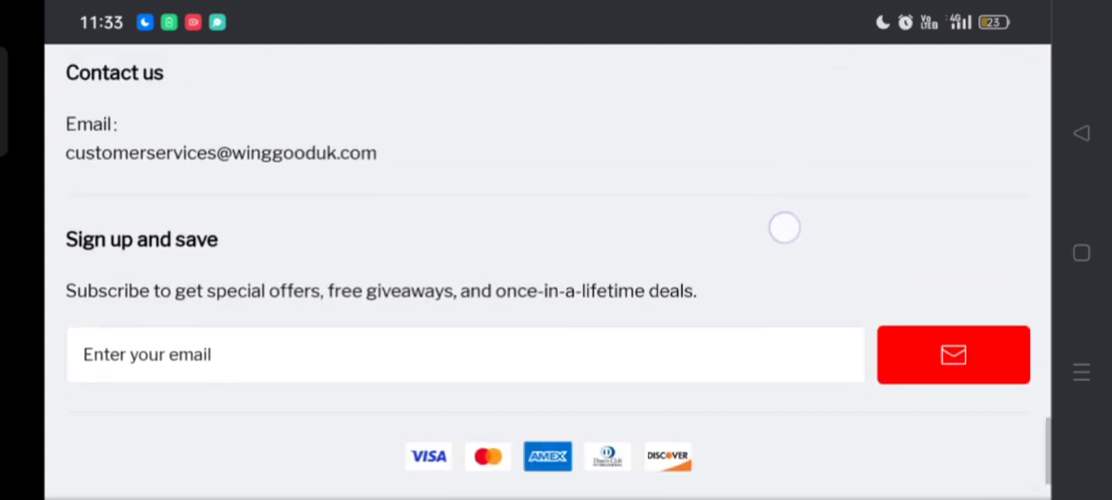